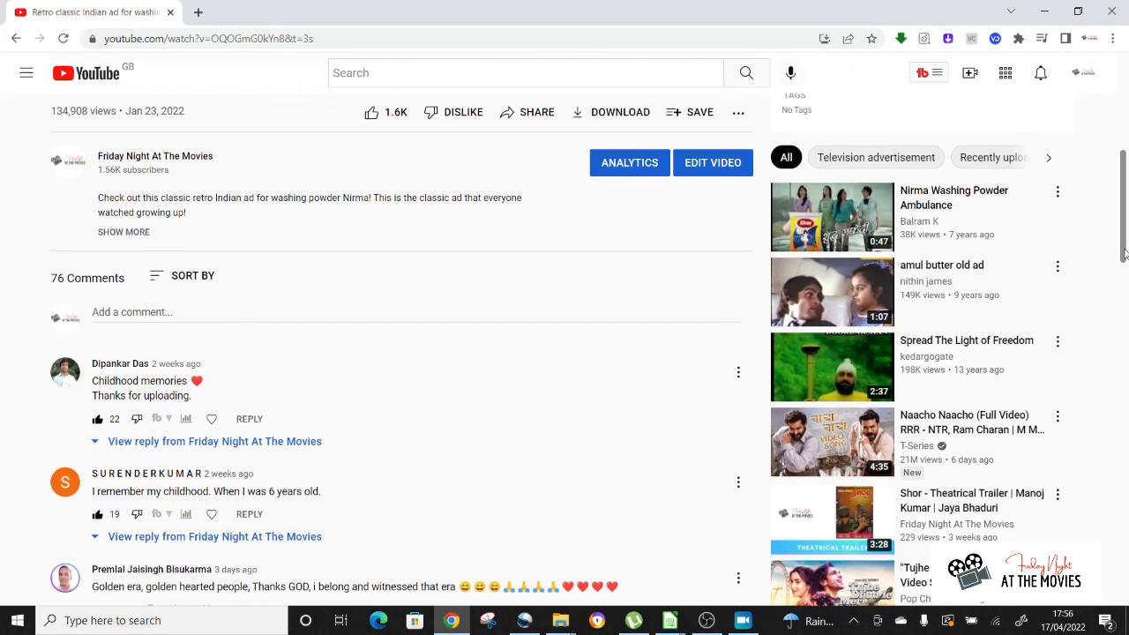
pyautogui.scroll(-3)
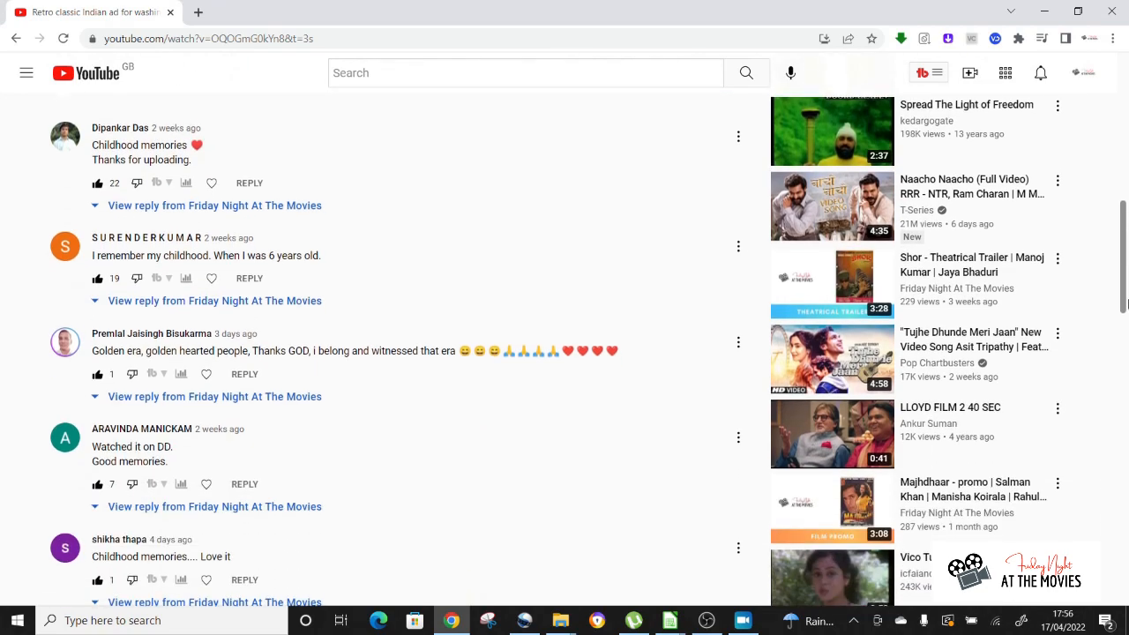
pyautogui.scroll(-3)
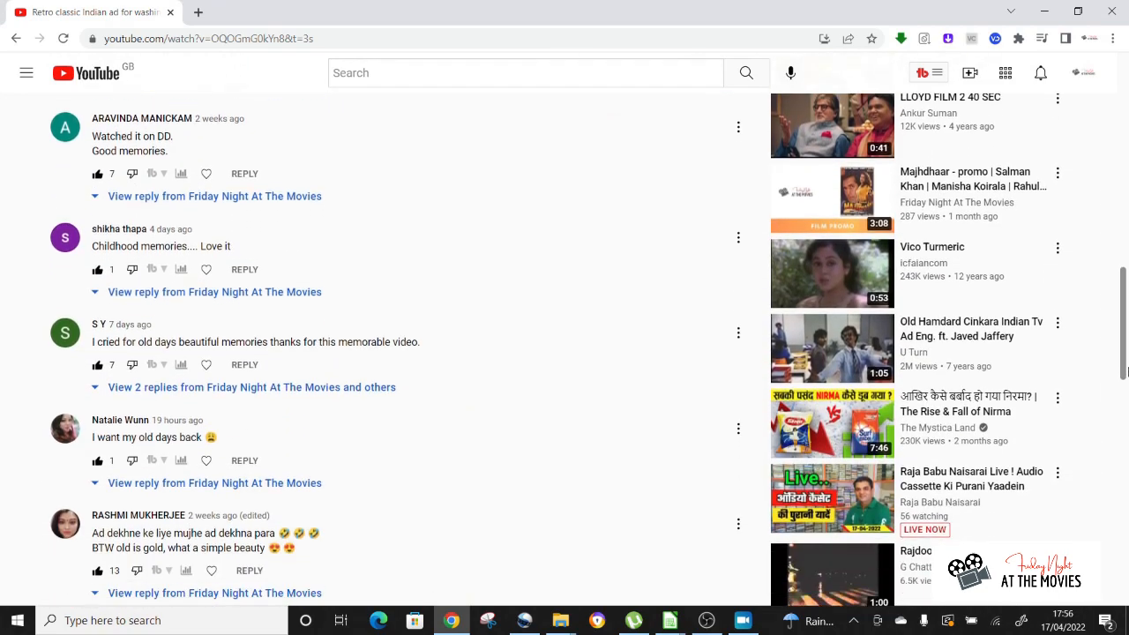
pyautogui.scroll(-3)
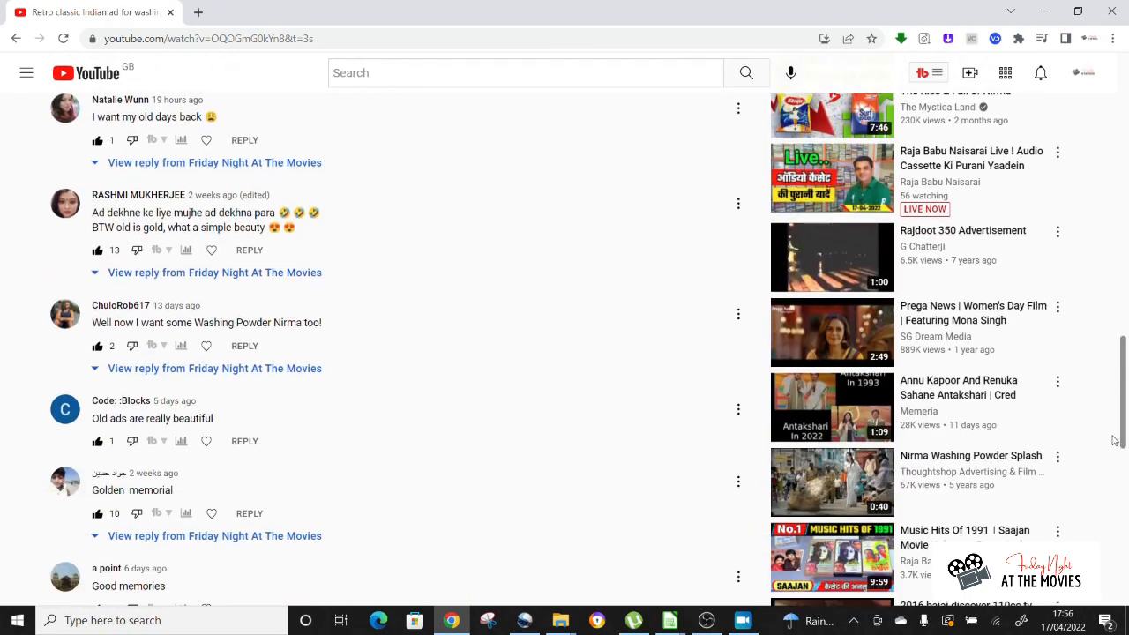